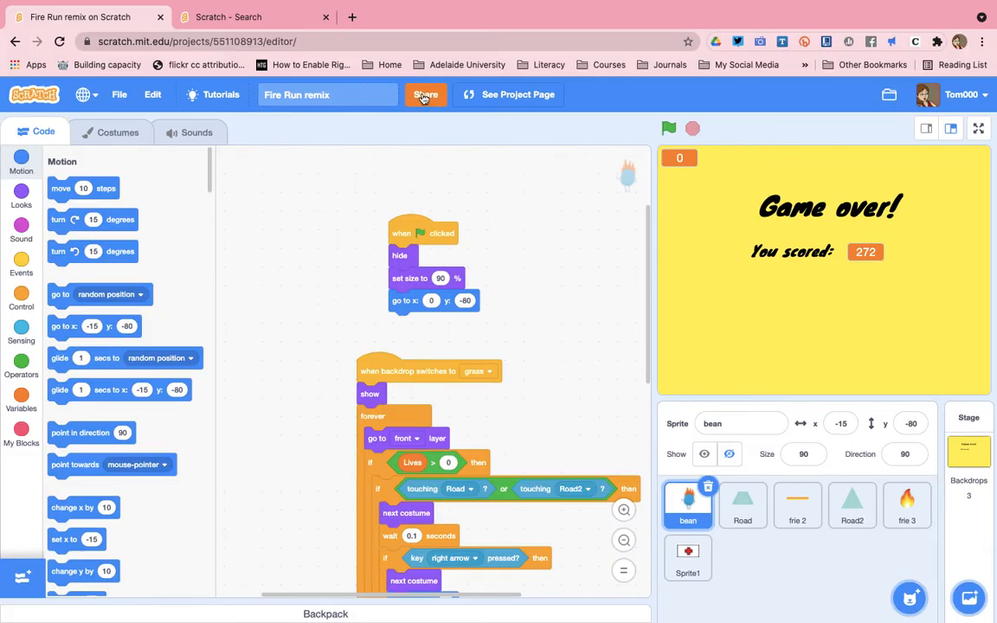
Share the Fire Run remix from the editor's top bar so it saves and goes public.
{"action": "left_click", "coordinate": [425, 94]}
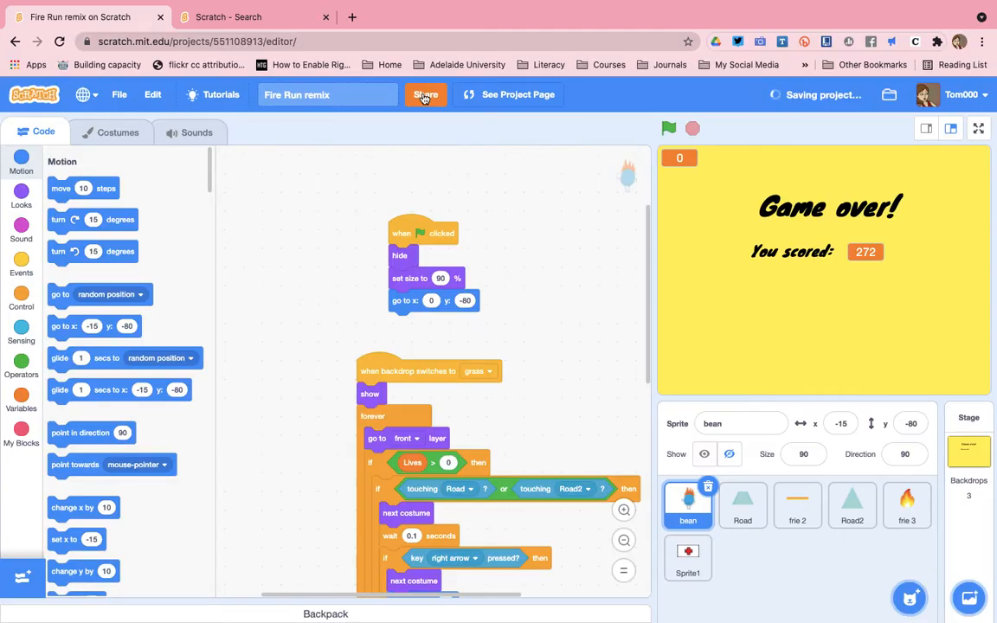
Confirm sharing and land on the remix's project page marked 'Your project is now shared.'.
{"action": "left_click", "coordinate": [425, 93]}
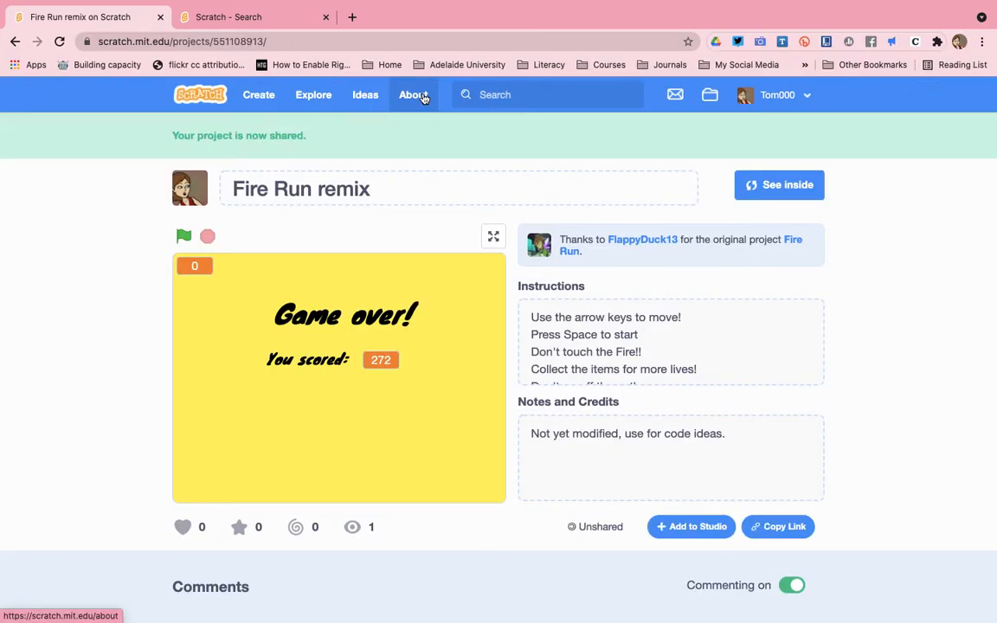
{"action": "mouse_move", "coordinate": [661, 261]}
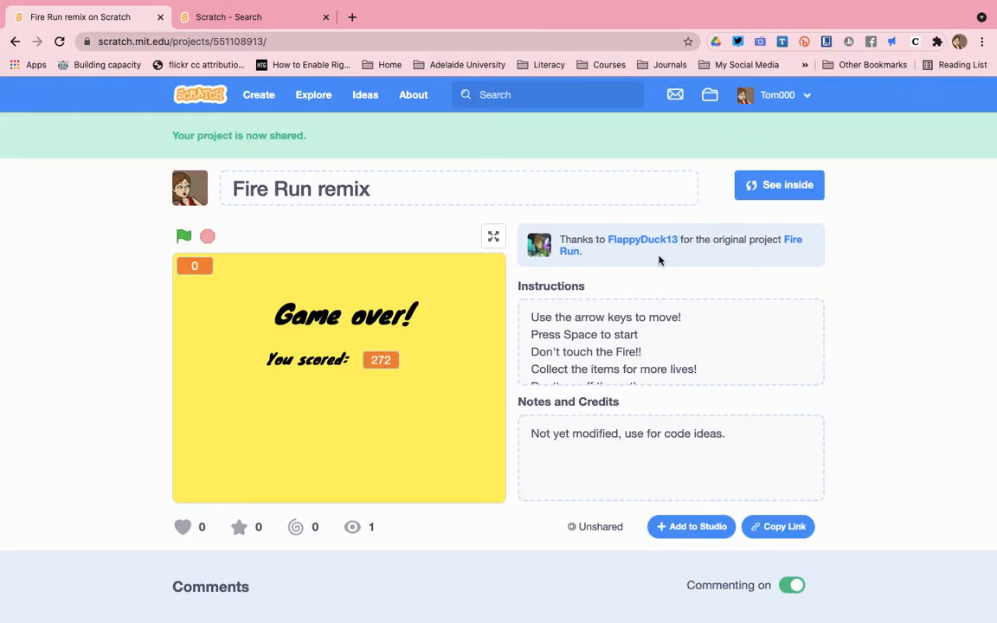
{"action": "mouse_move", "coordinate": [650, 259]}
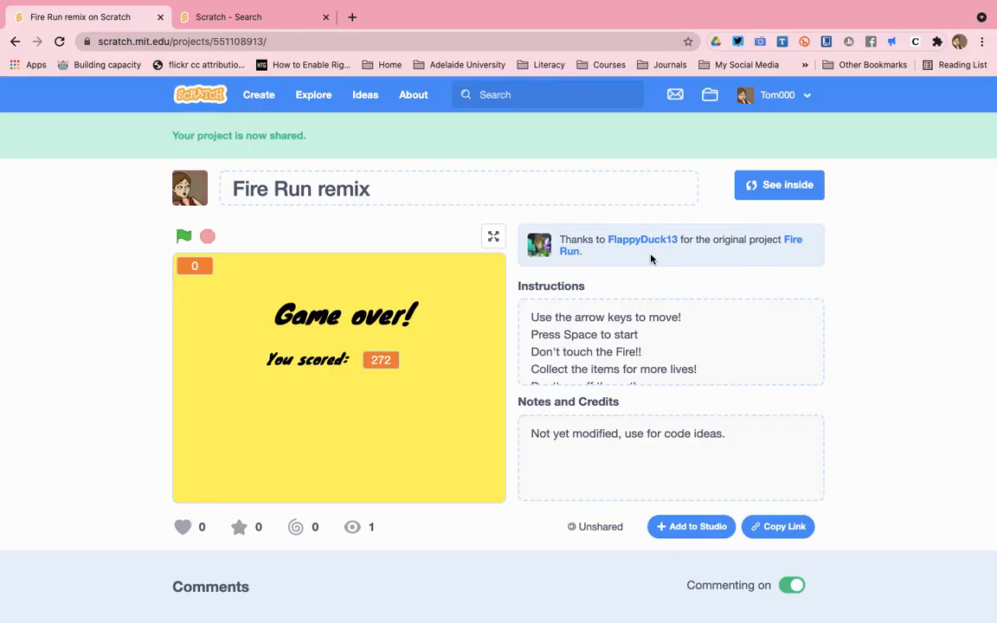
{"action": "mouse_move", "coordinate": [627, 366]}
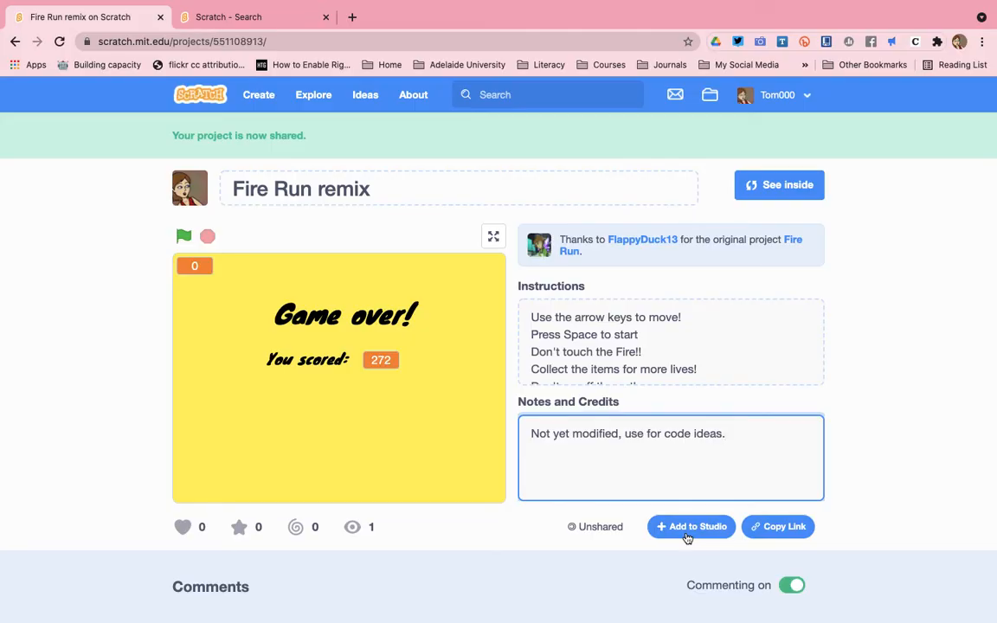
{"action": "mouse_move", "coordinate": [776, 526]}
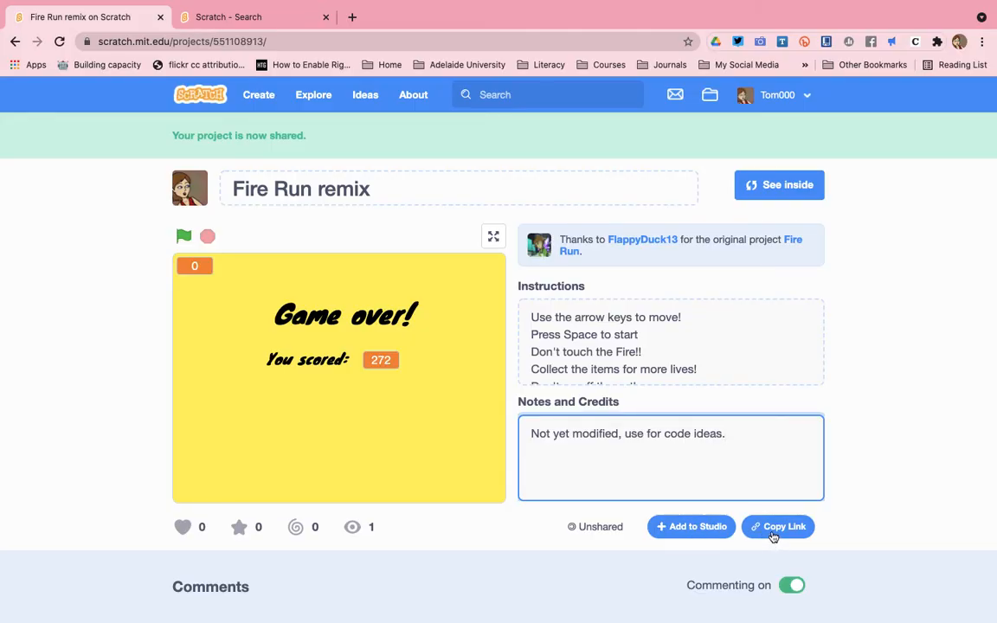
Copy the shared remix's web address to the clipboard via the Copy Link dialog.
{"action": "left_click", "coordinate": [777, 526]}
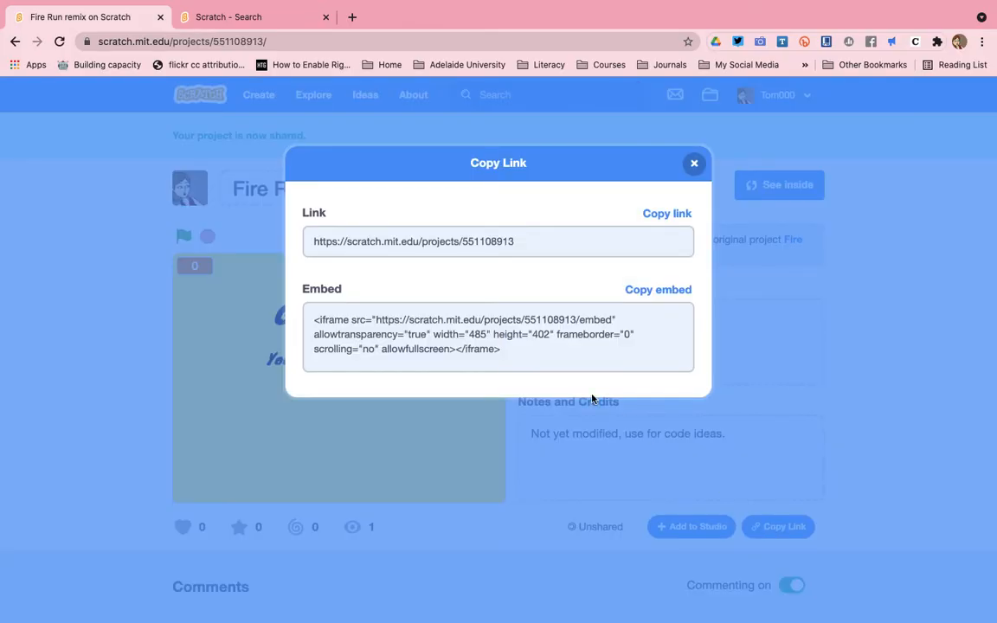
{"action": "left_click", "coordinate": [439, 242]}
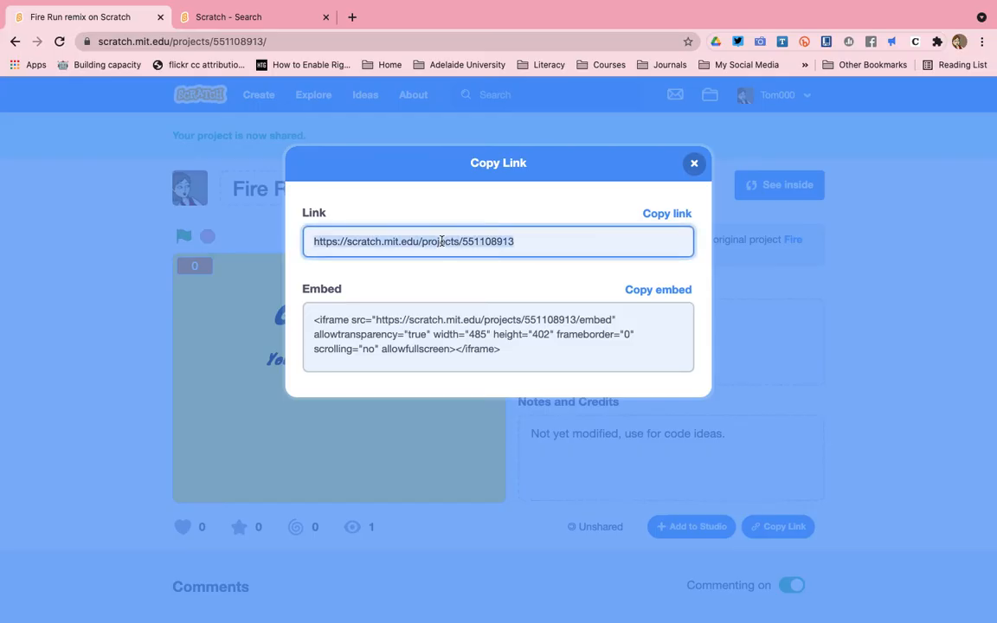
{"action": "left_click", "coordinate": [666, 213]}
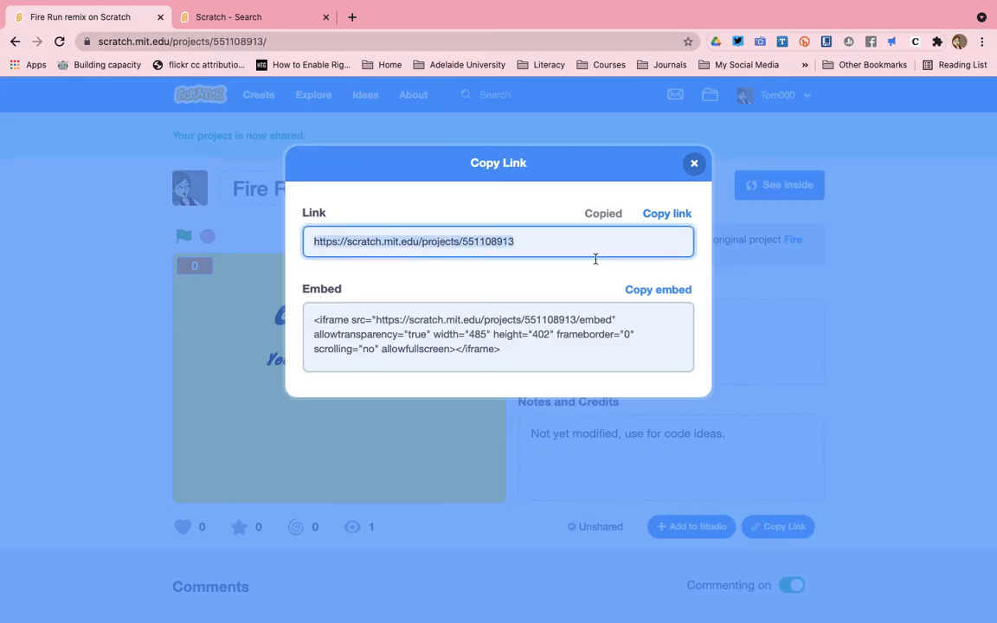